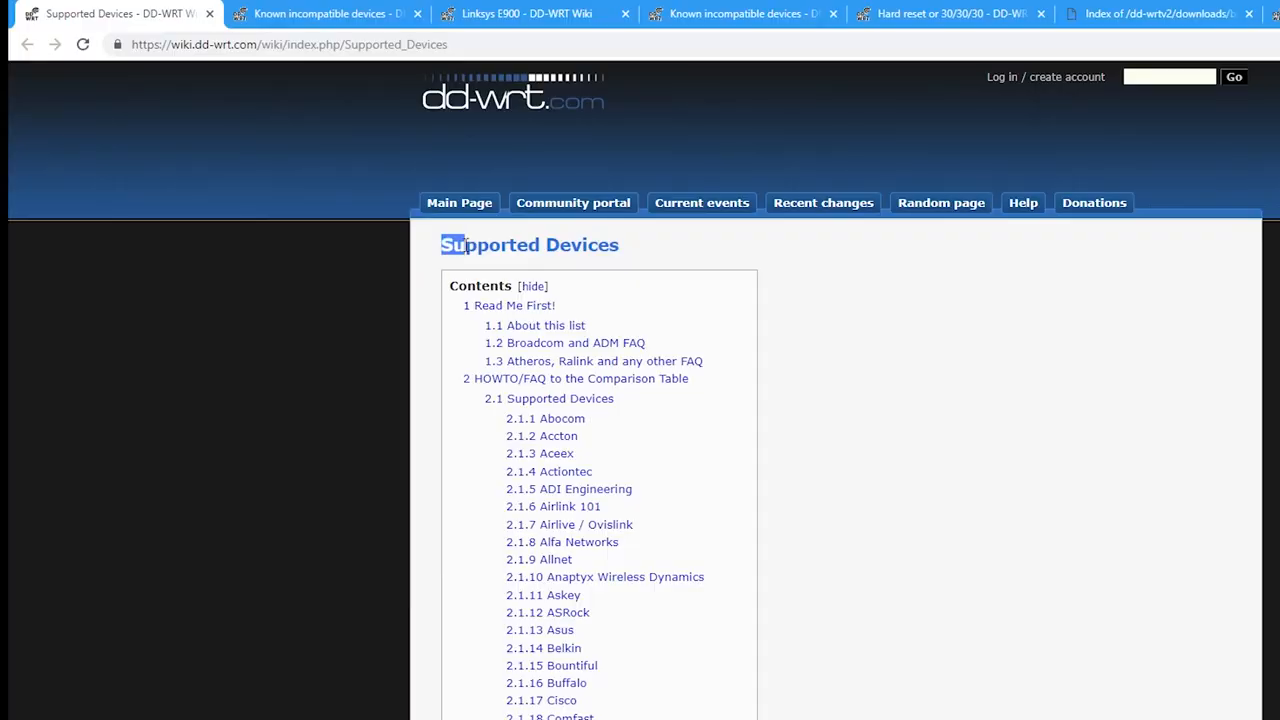
# Skim the Supported Devices list, then browse the Known Incompatible Devices page
pyautogui.scroll(-3)
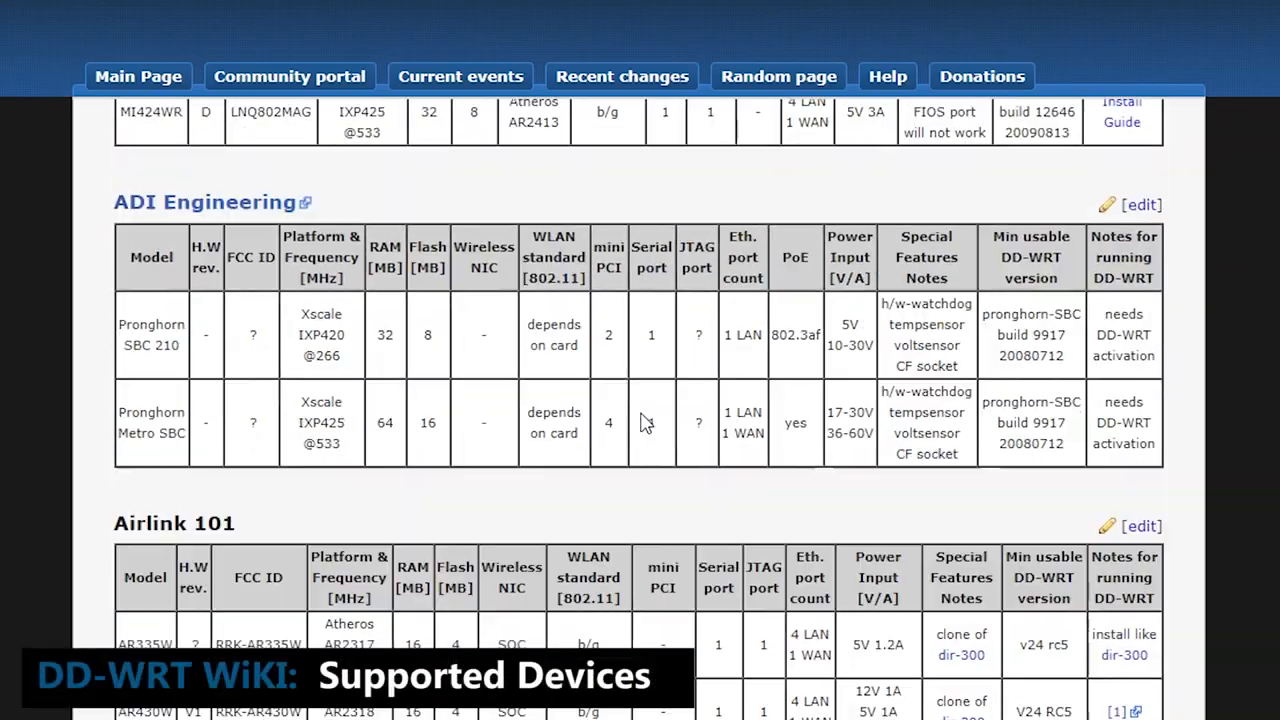
pyautogui.scroll(3)
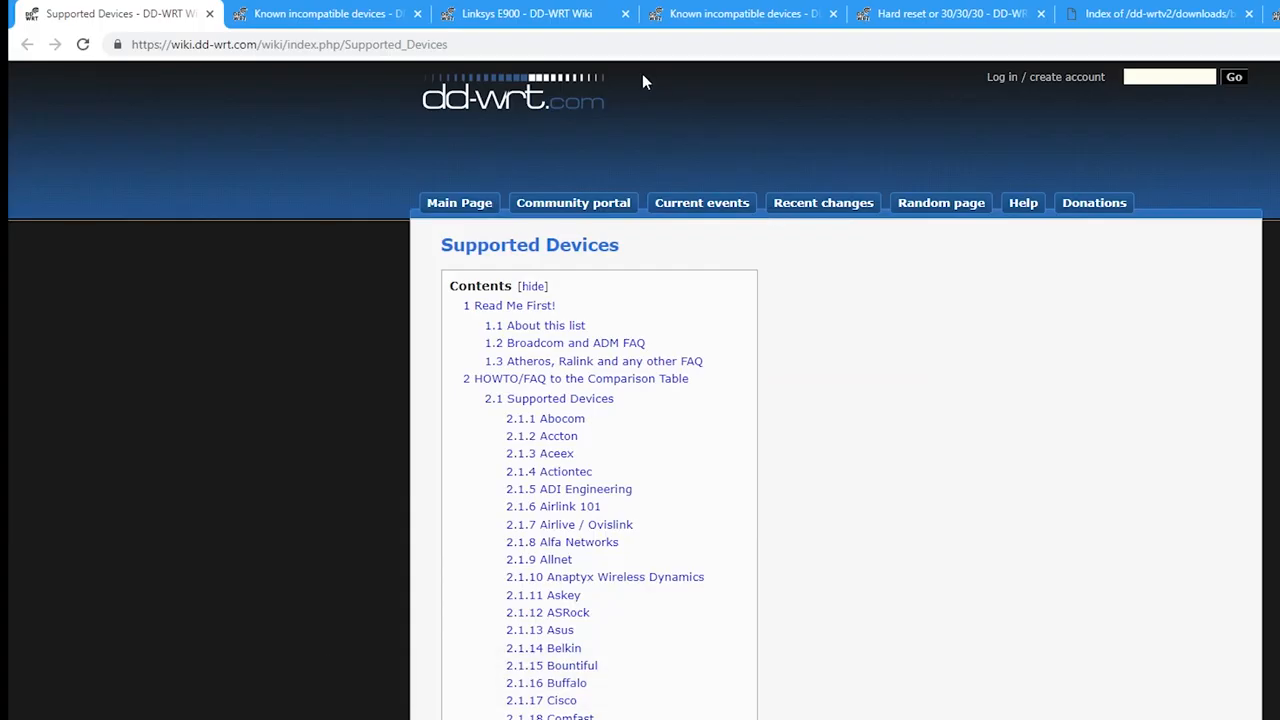
pyautogui.click(320, 13)
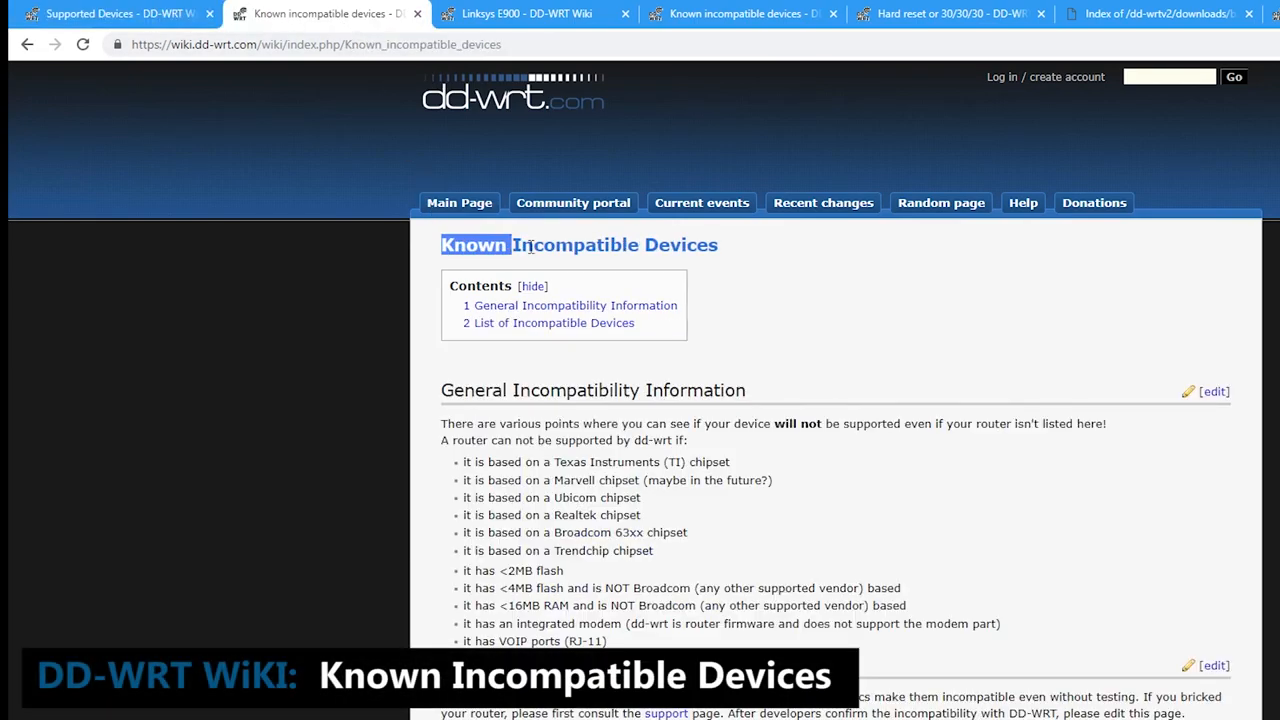
pyautogui.scroll(-3)
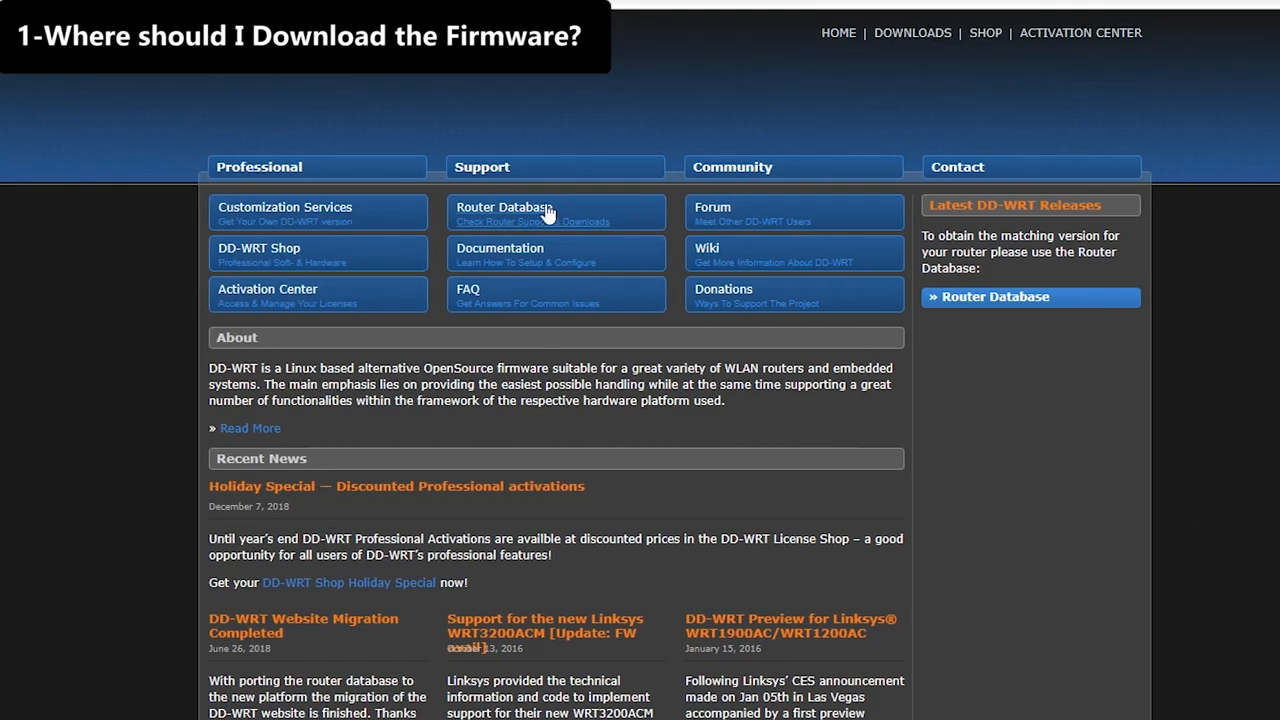
# Reach the firmware FAQ download section and highlight the Main (BrainSlayer) Build locations heading
pyautogui.click(504, 208)
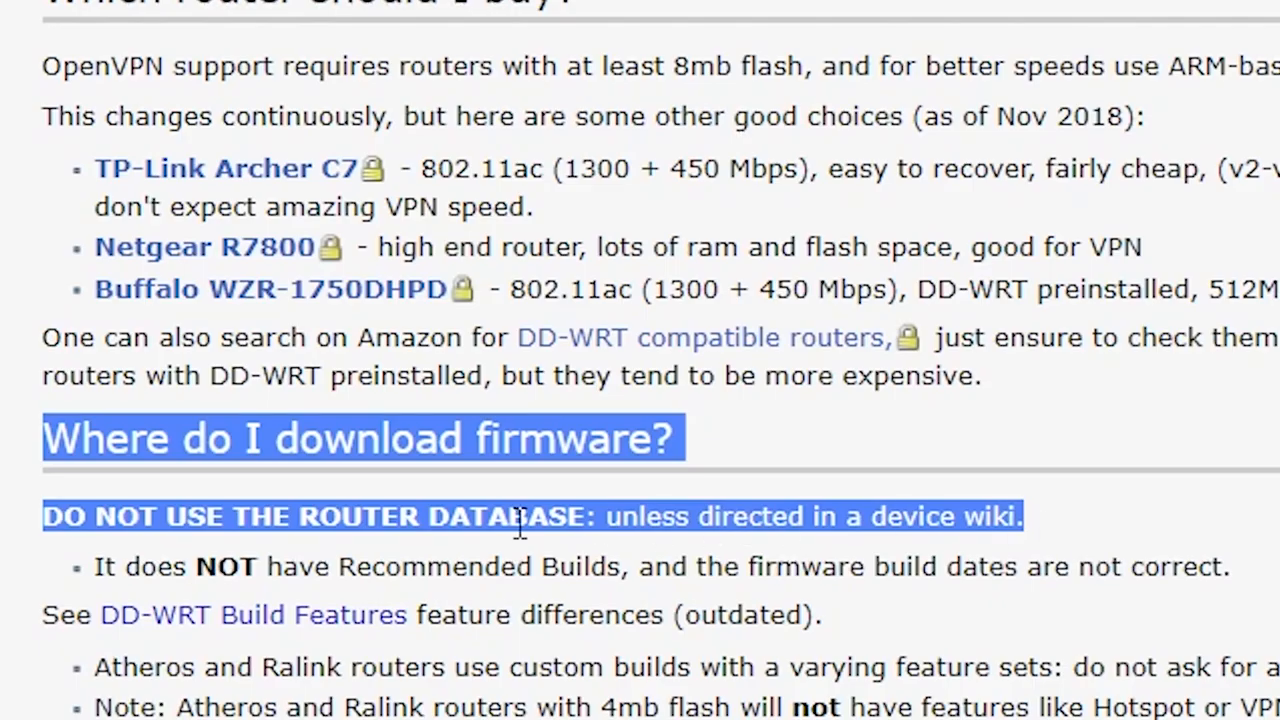
pyautogui.moveTo(990, 600)
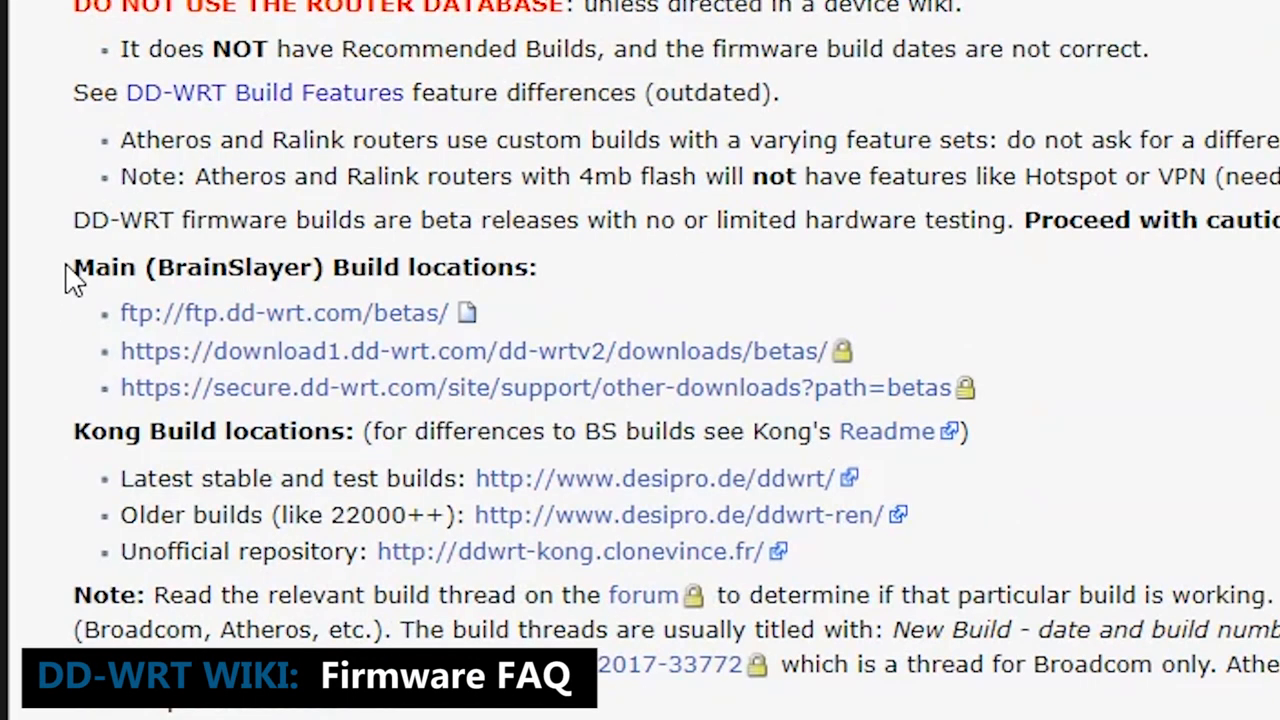
pyautogui.moveTo(73, 267); pyautogui.dragTo(525, 267)
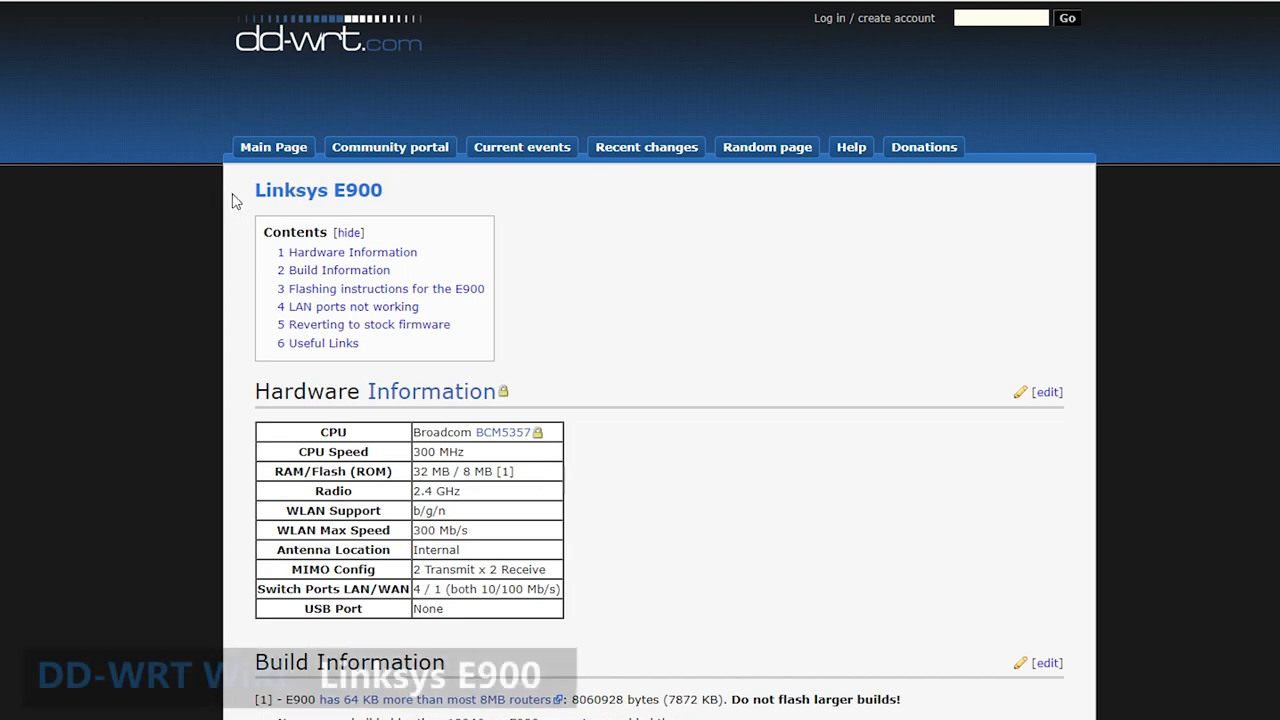
# Read the E900 flashing step recommending a trailed build, then jump to download locations
pyautogui.scroll(-3)
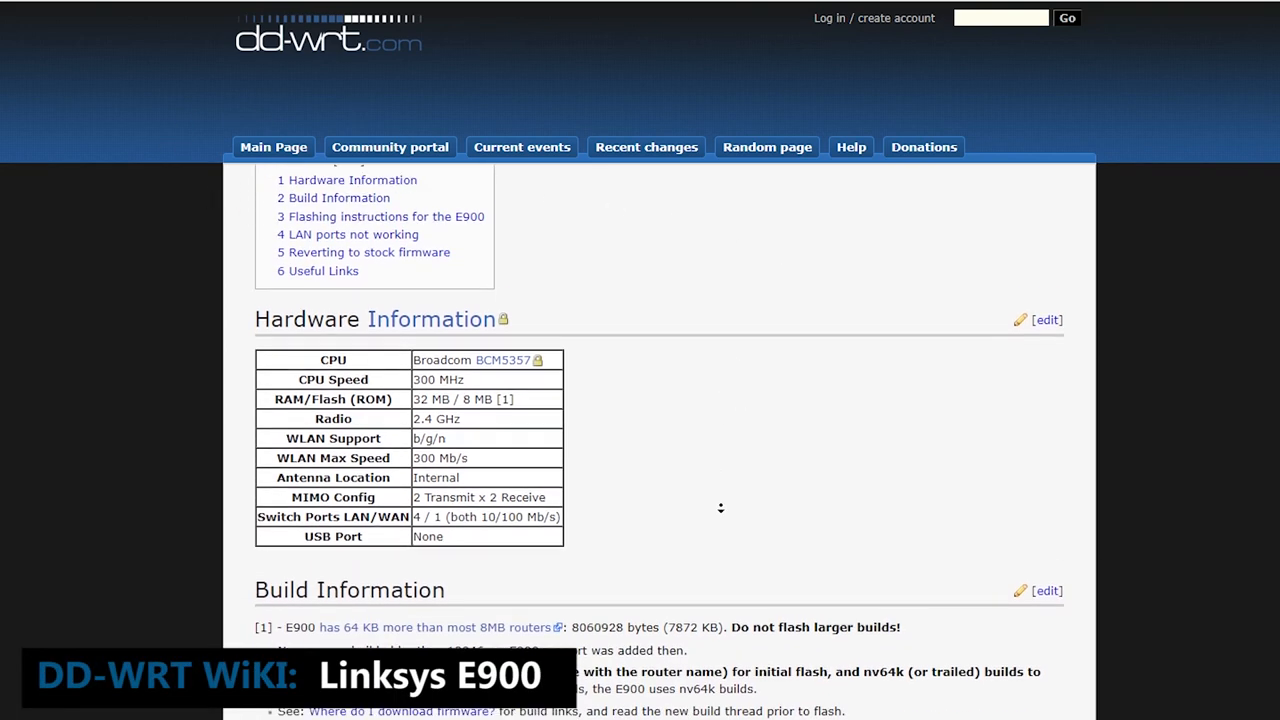
pyautogui.scroll(-3)
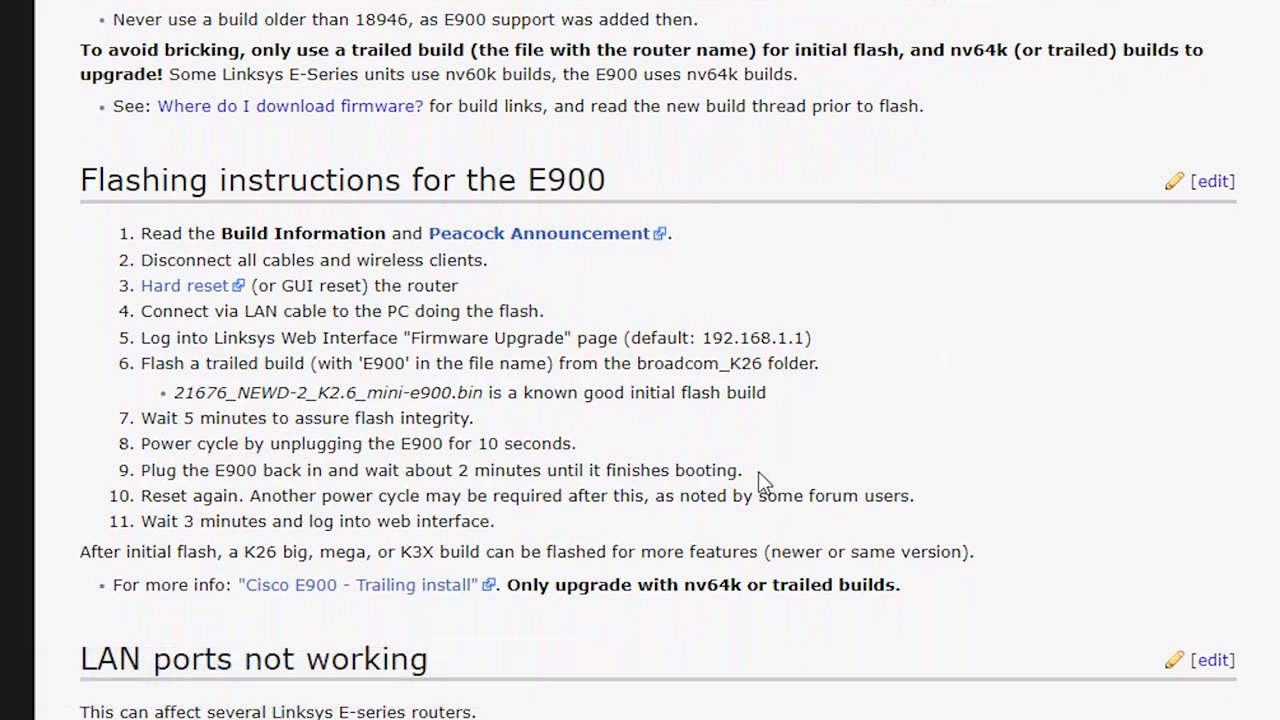
pyautogui.moveTo(145, 380)
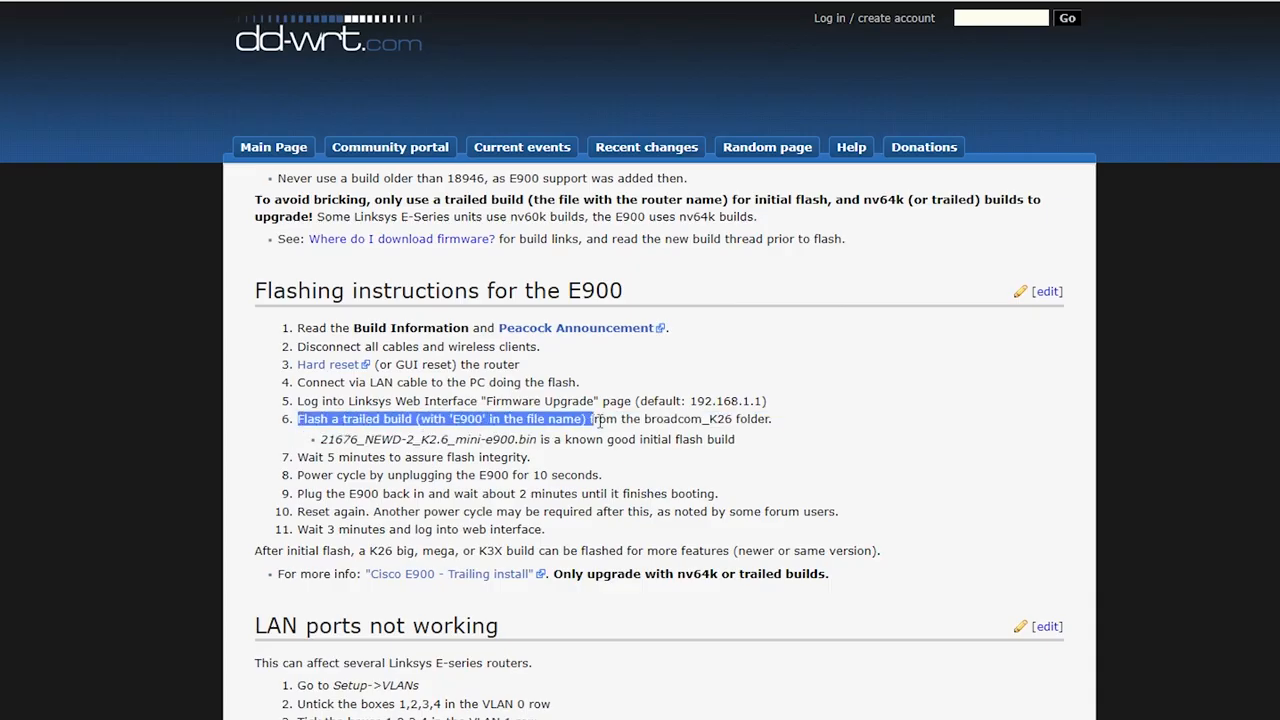
pyautogui.moveTo(590, 419); pyautogui.dragTo(735, 439)
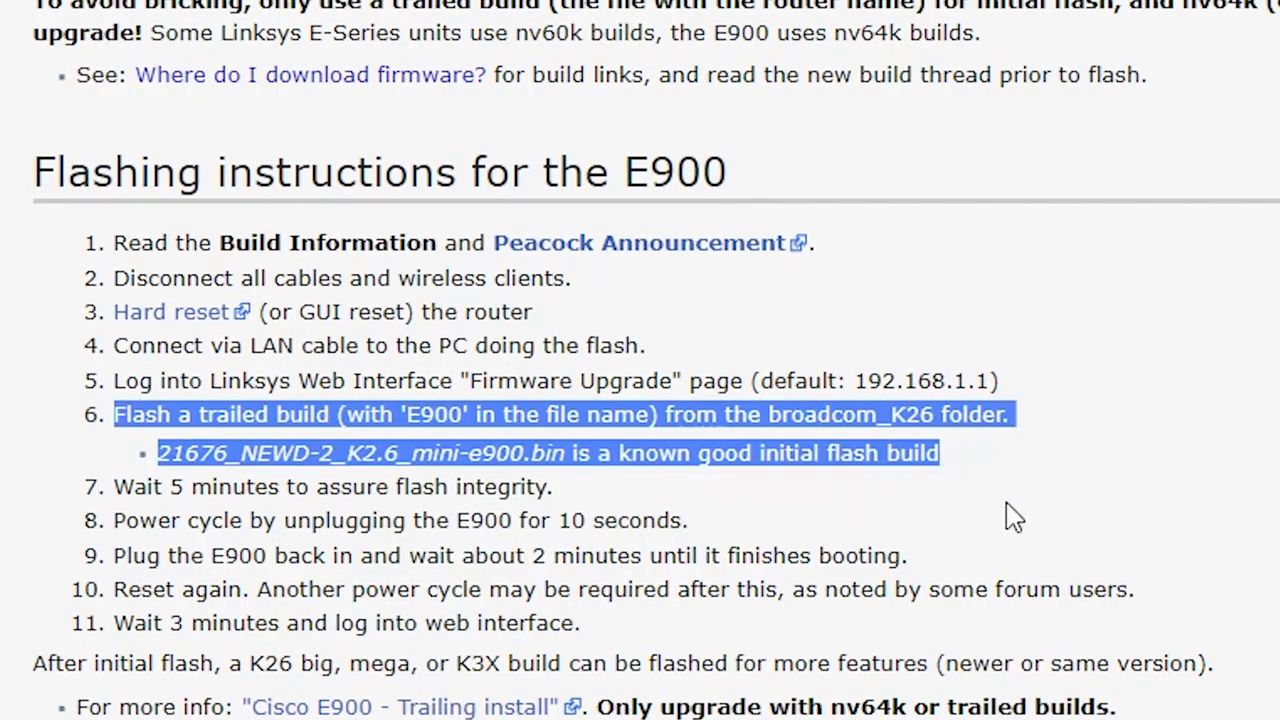
pyautogui.click(311, 74)
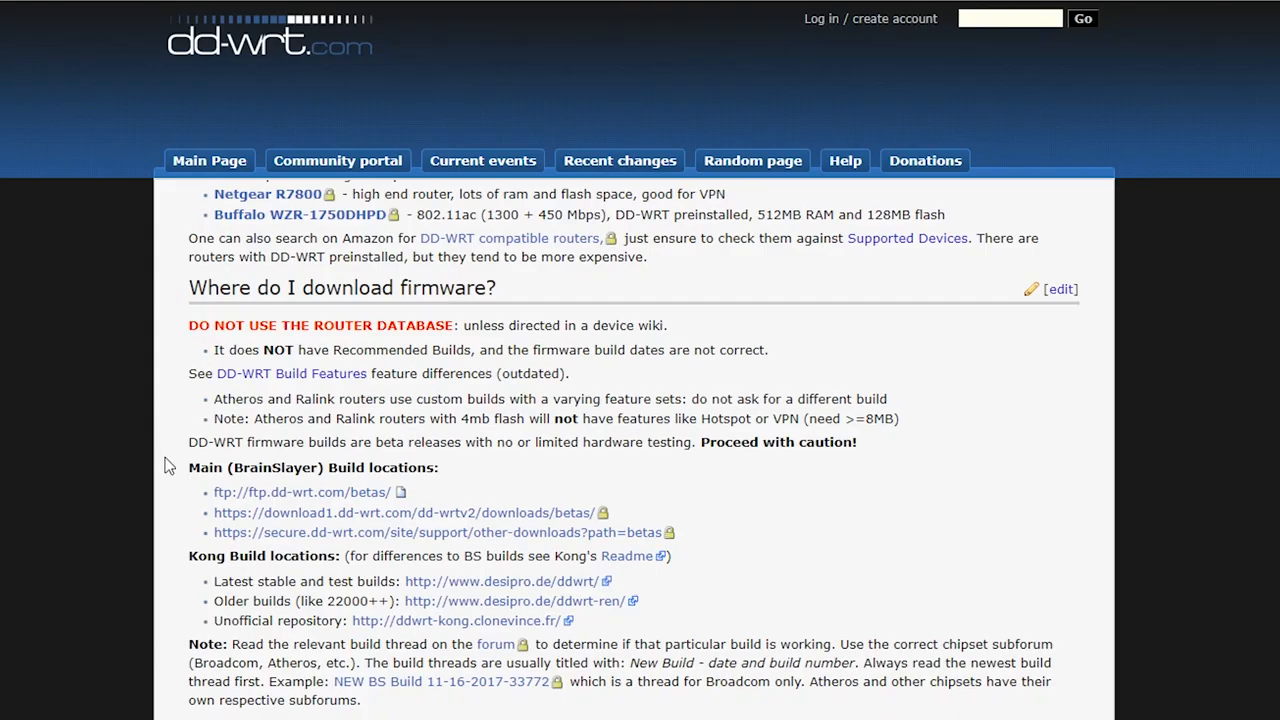
# Highlight the Main Build locations heading and open download1.dd-wrt.com/dd-wrtv2/downloads/betas/
pyautogui.doubleClick(312, 467)
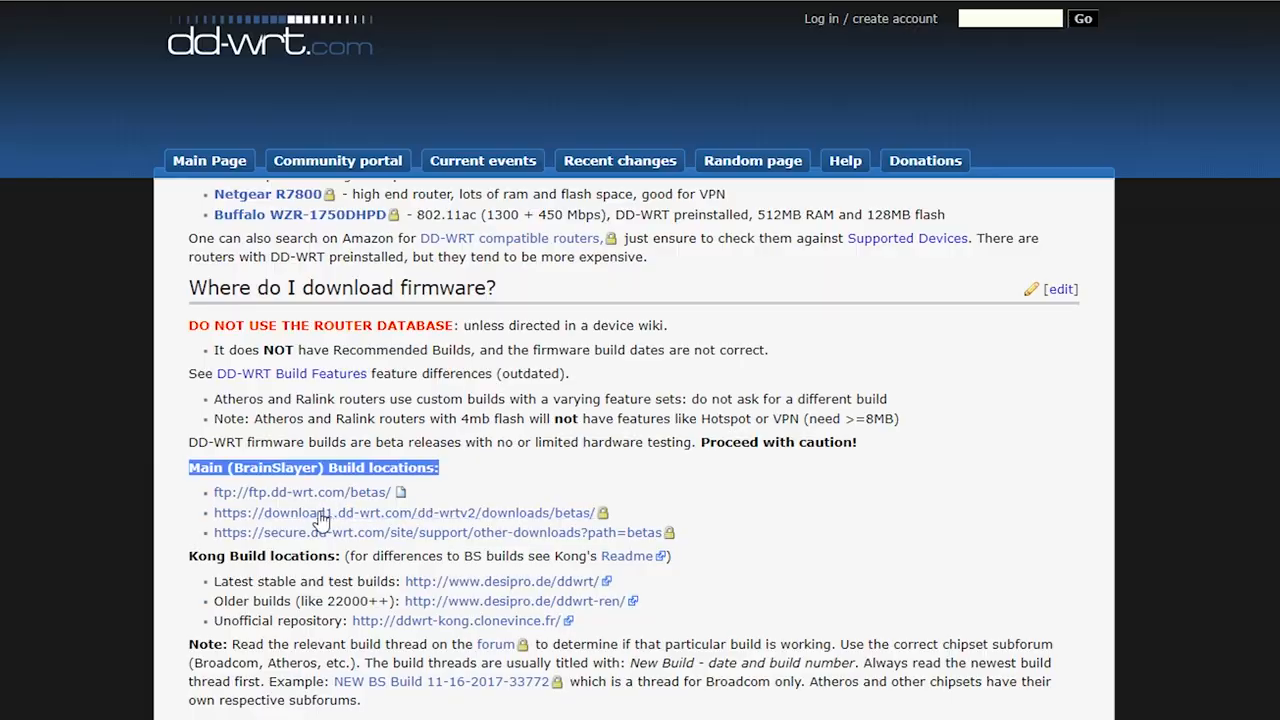
pyautogui.click(402, 513)
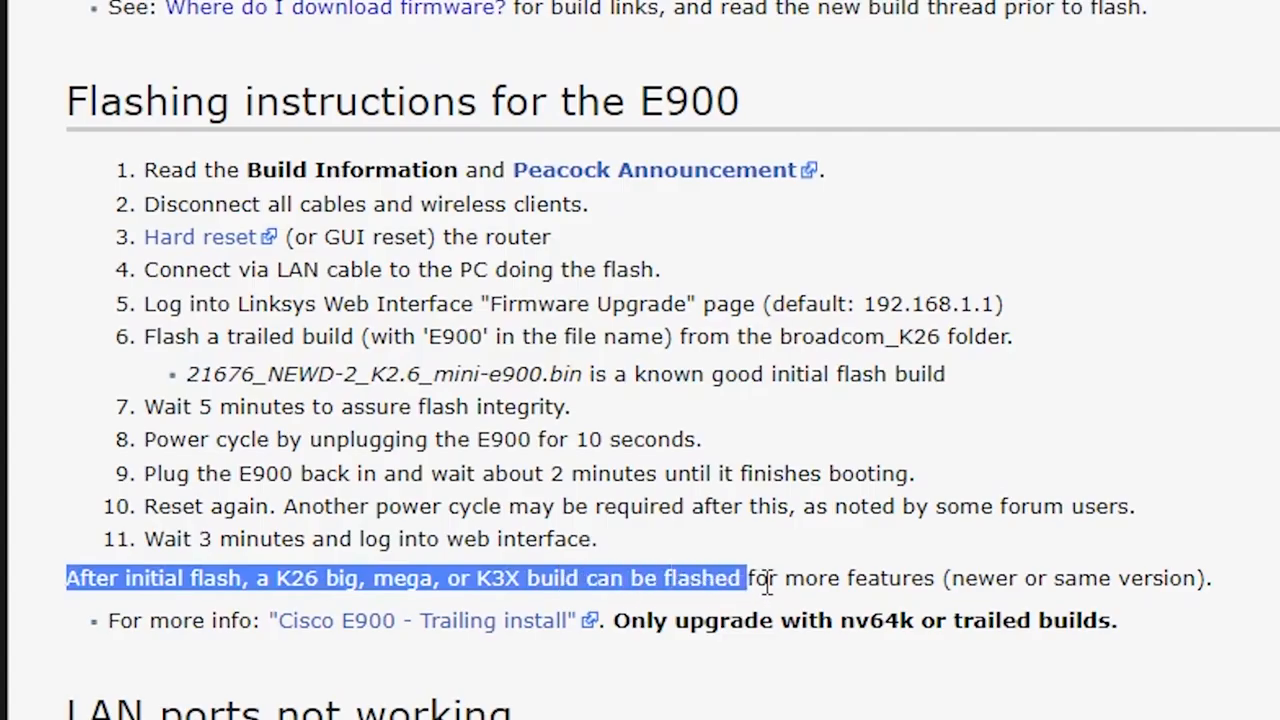
# Highlight the note allowing K26 big, mega or K3X builds after initial flash, then view the downloads index
pyautogui.moveTo(745, 578); pyautogui.dragTo(1210, 578)
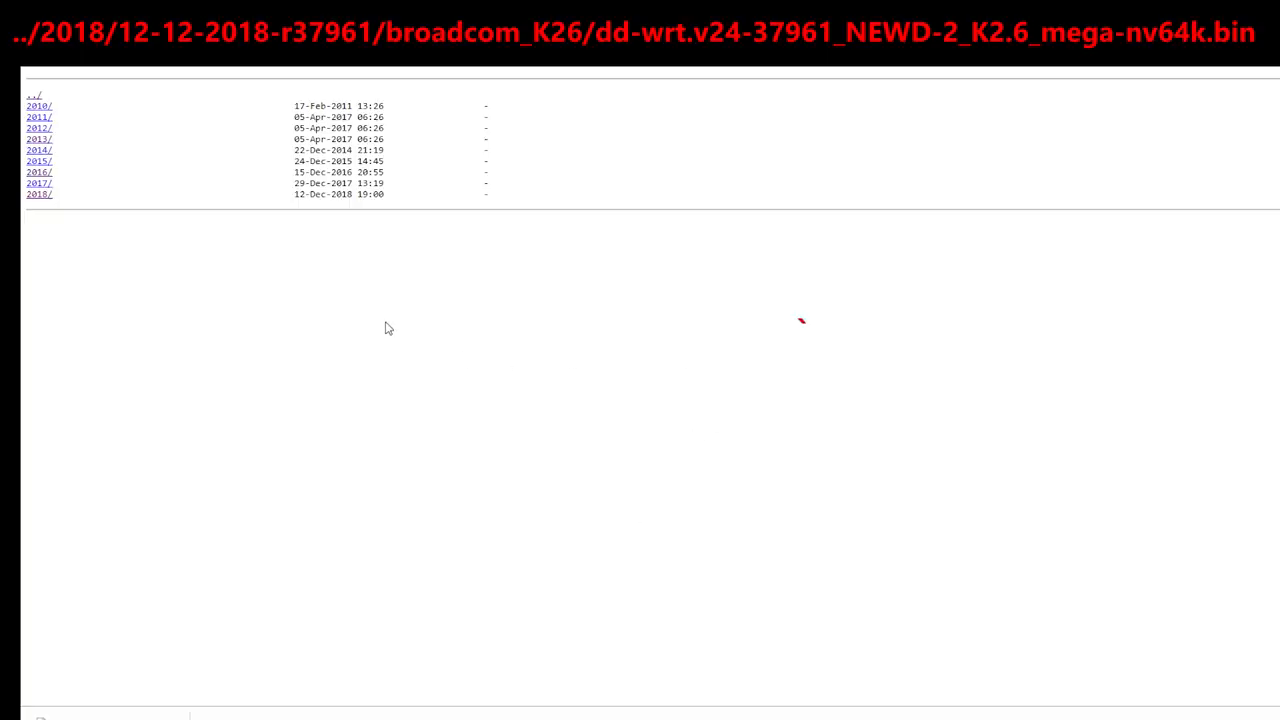
pyautogui.click(39, 194)
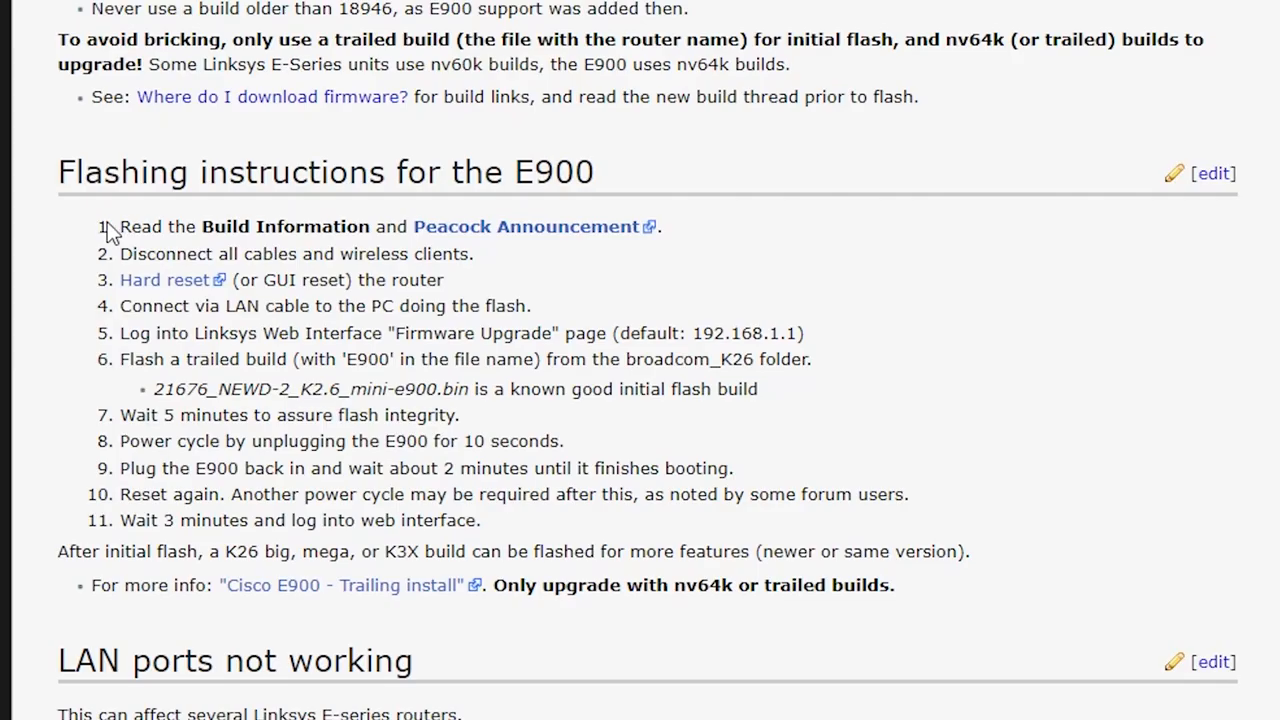
# Highlight flashing step 1 about reading Build Information and the Peacock Announcement
pyautogui.moveTo(120, 226); pyautogui.dragTo(410, 226)
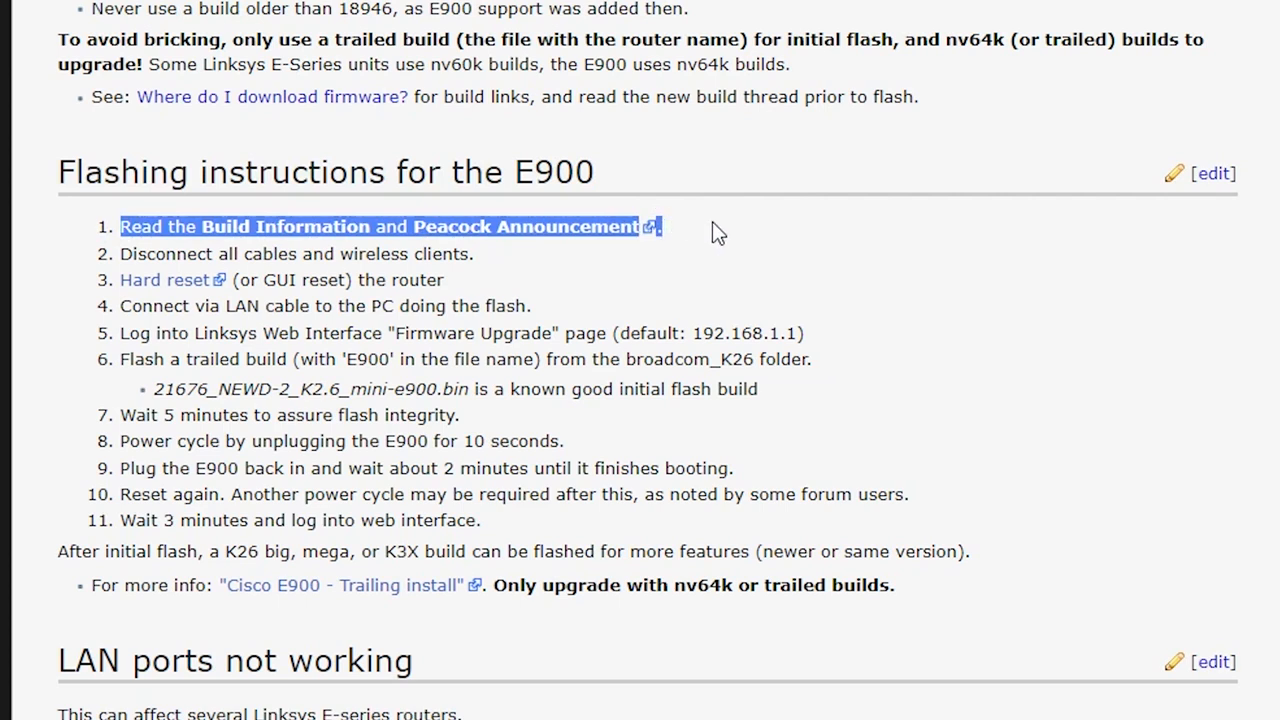
pyautogui.moveTo(642, 288)
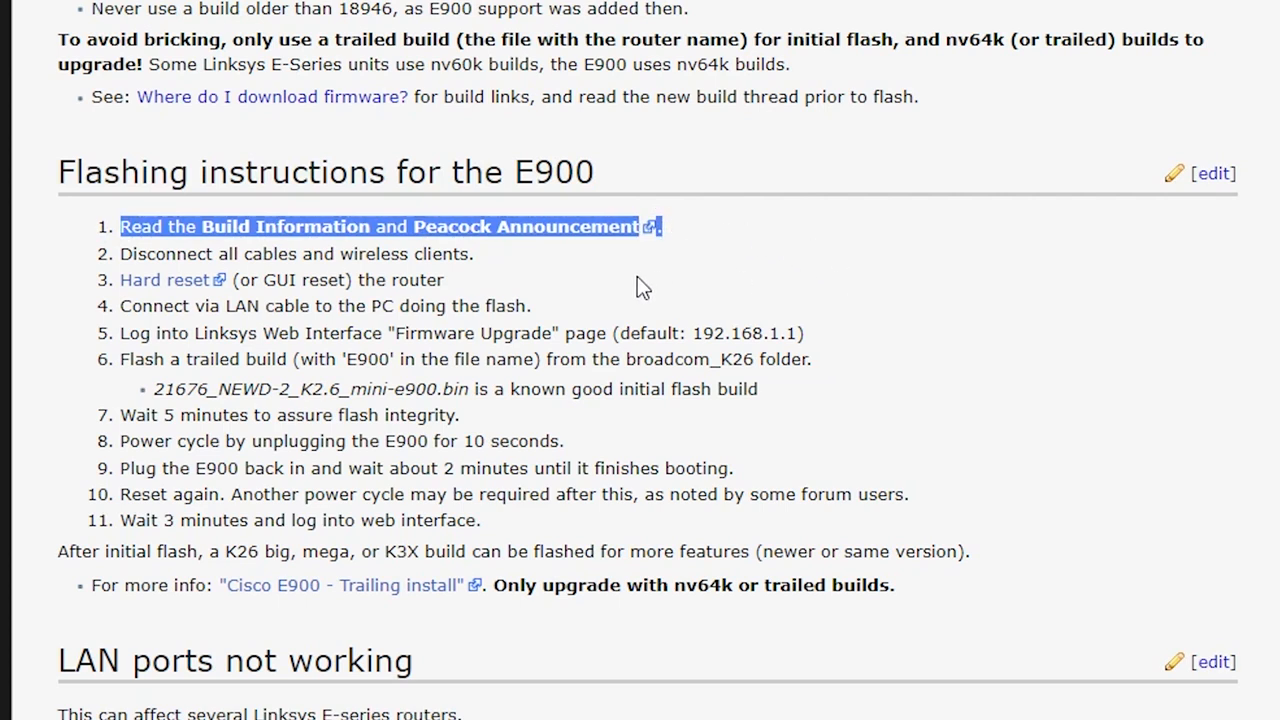
pyautogui.moveTo(853, 272)
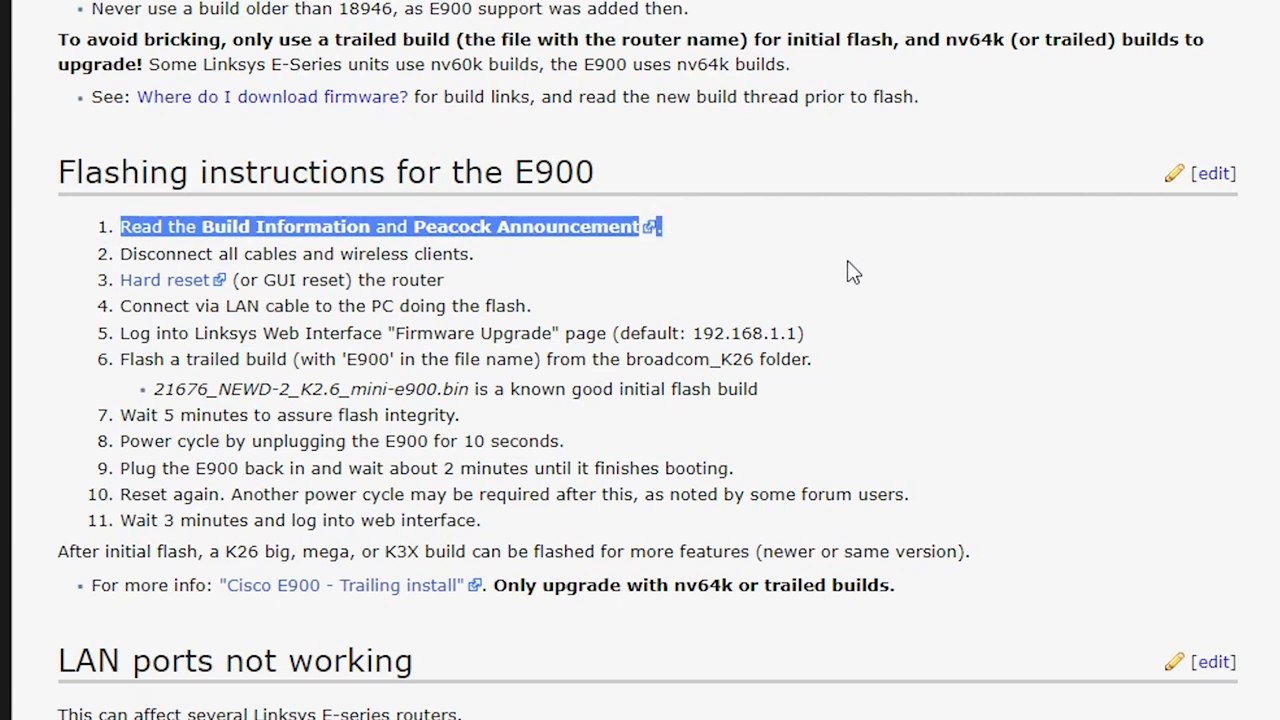
pyautogui.moveTo(718, 233)
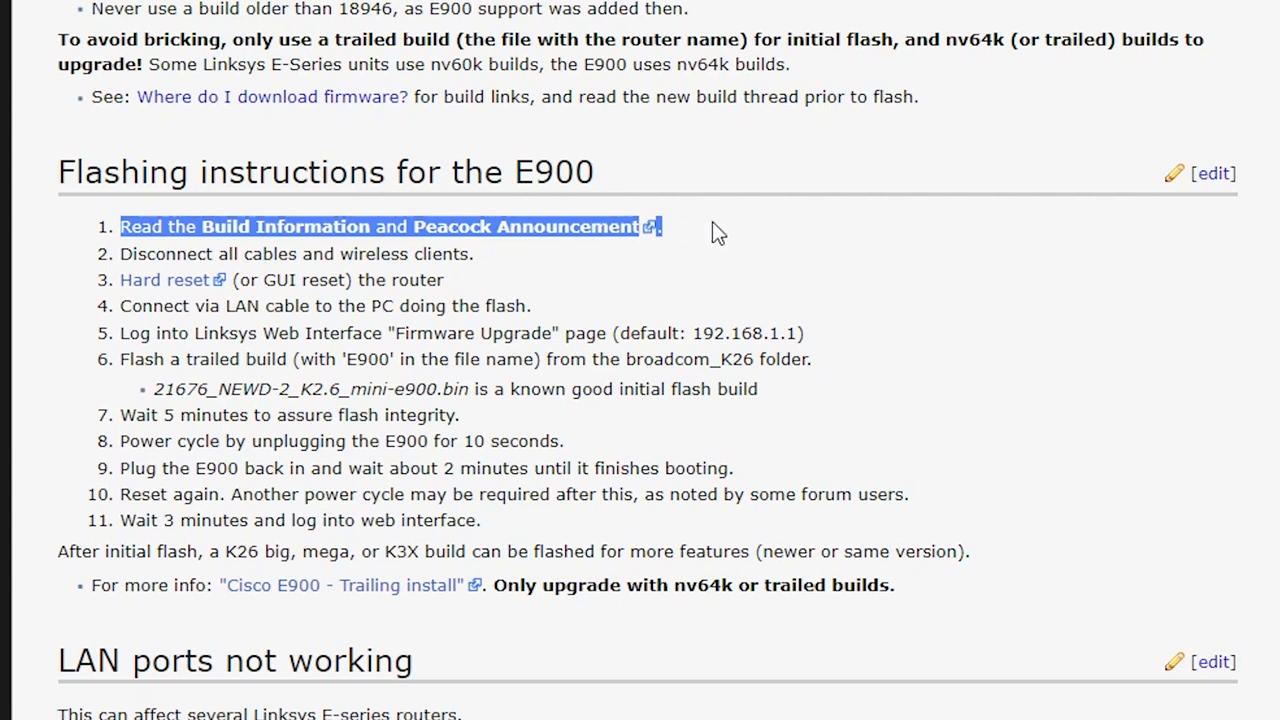
pyautogui.moveTo(642, 288)
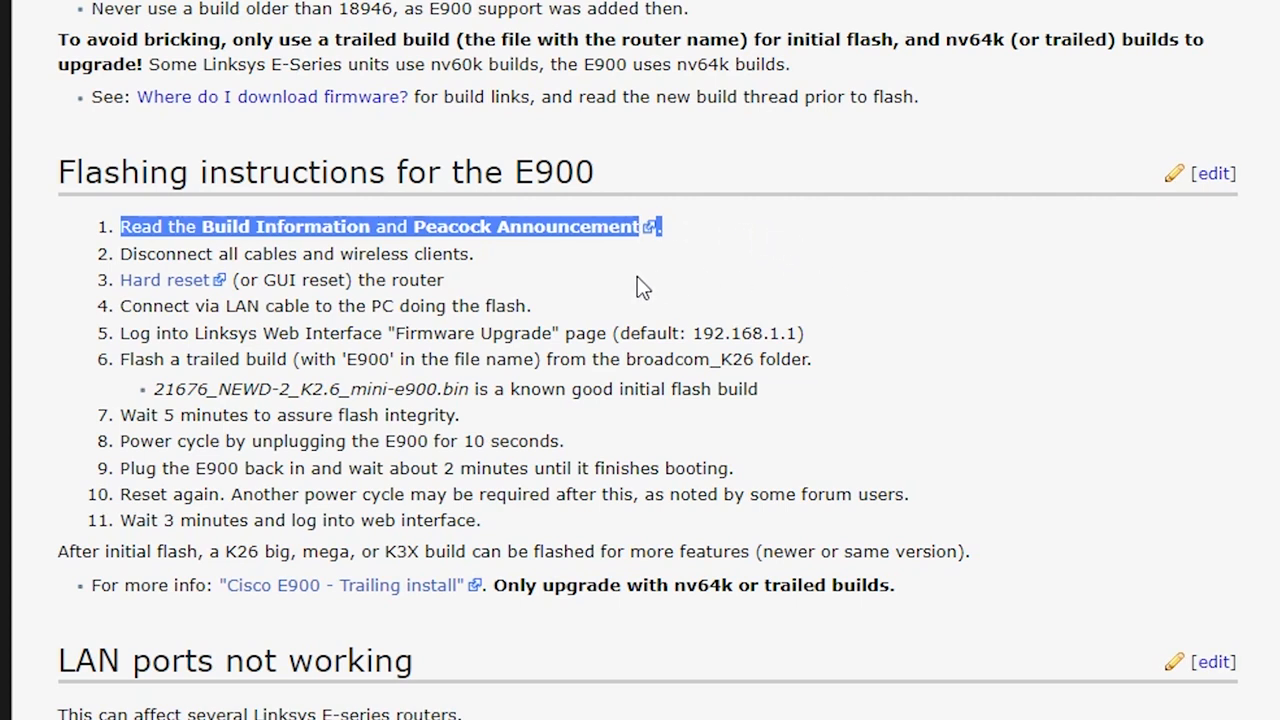
pyautogui.moveTo(860, 278)
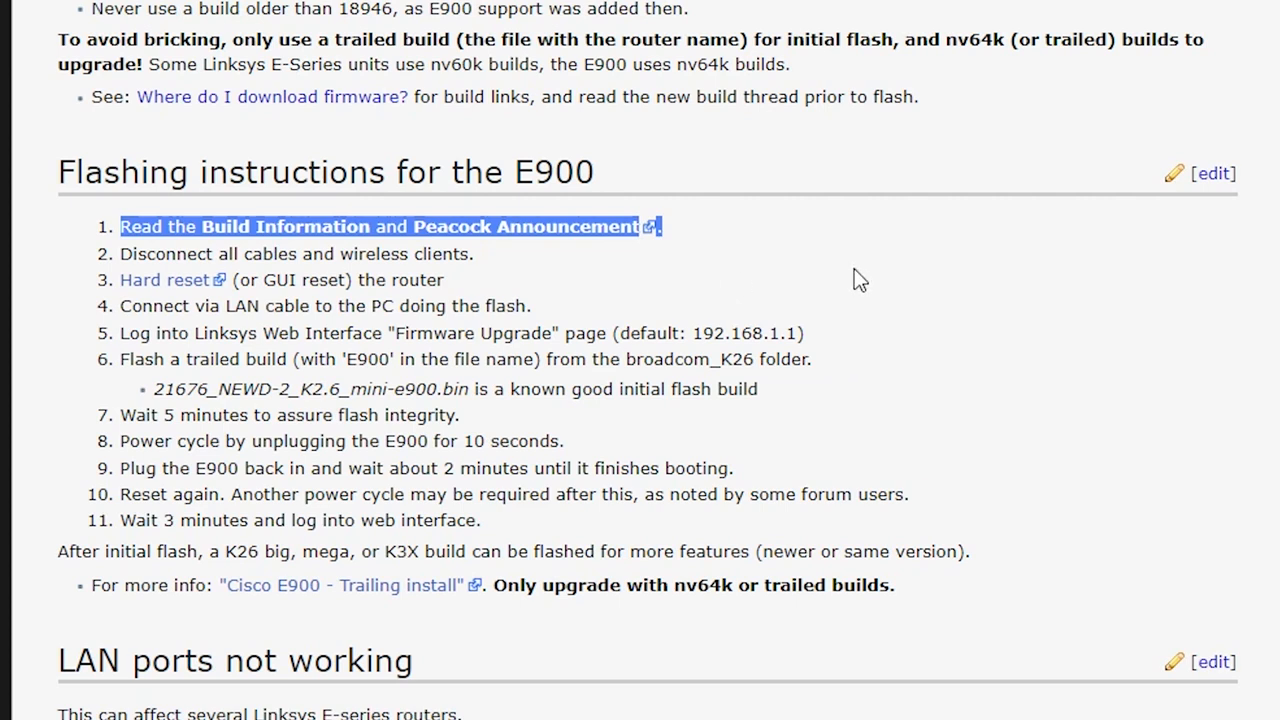
pyautogui.moveTo(708, 228)
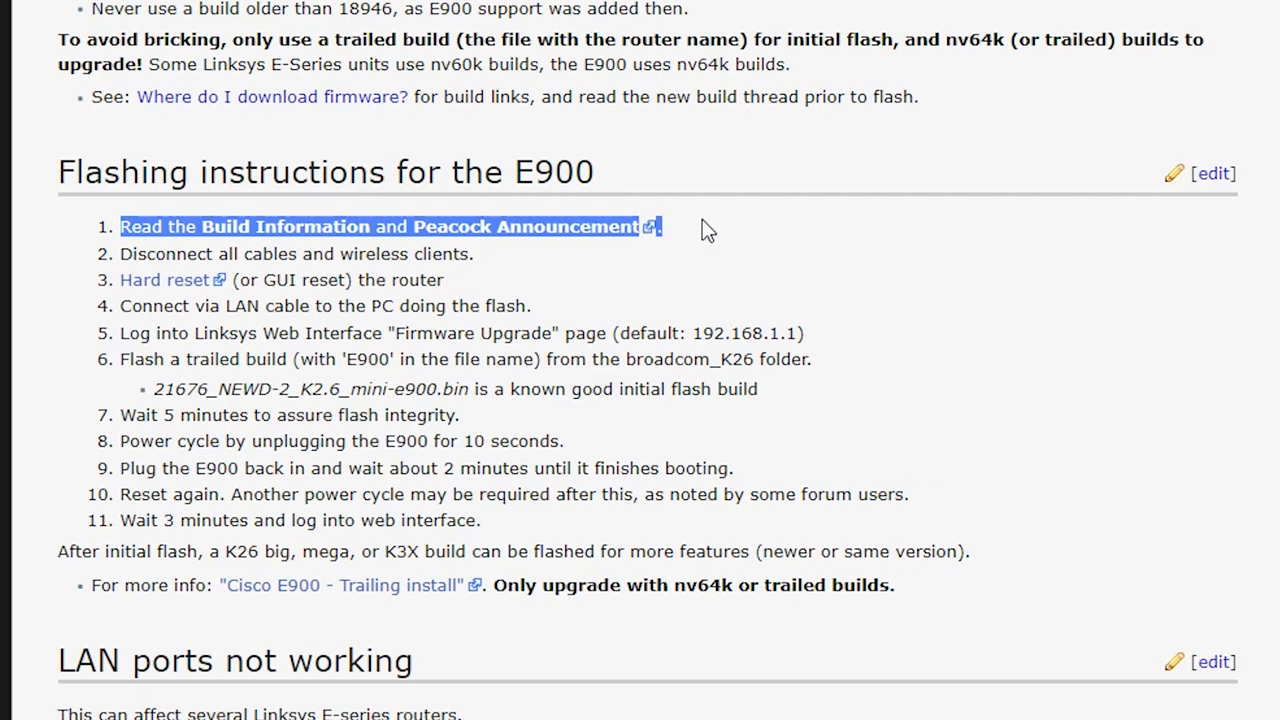